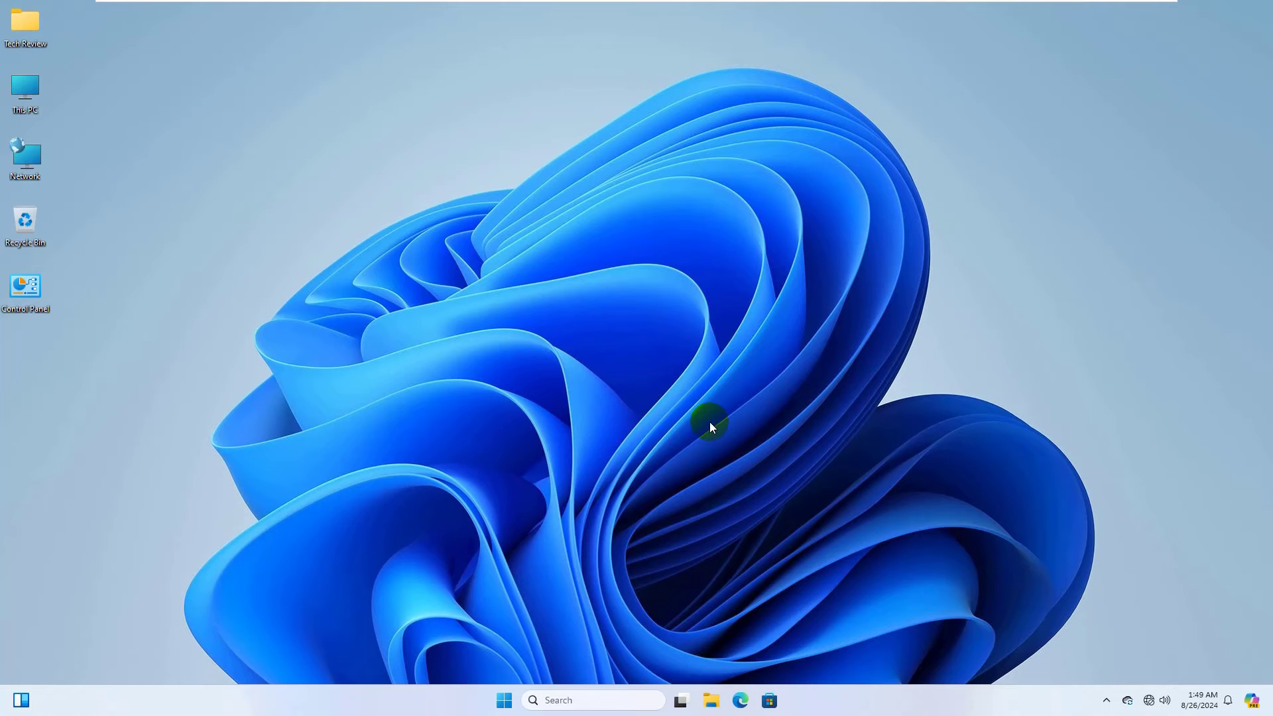
{"action": "mouse_move", "coordinate": [502, 700]}
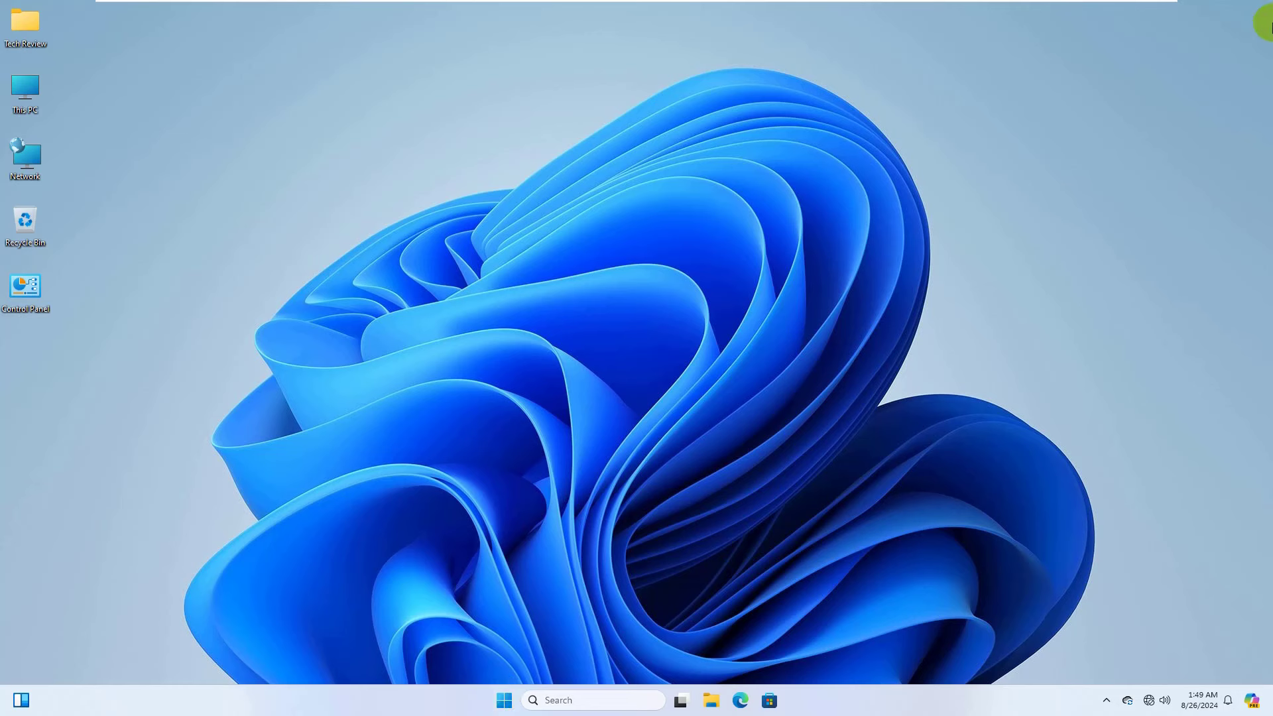
- Launch Terminal (Admin) from the Start button's context menu, triggering the UAC prompt
{"action": "right_click", "coordinate": [499, 700]}
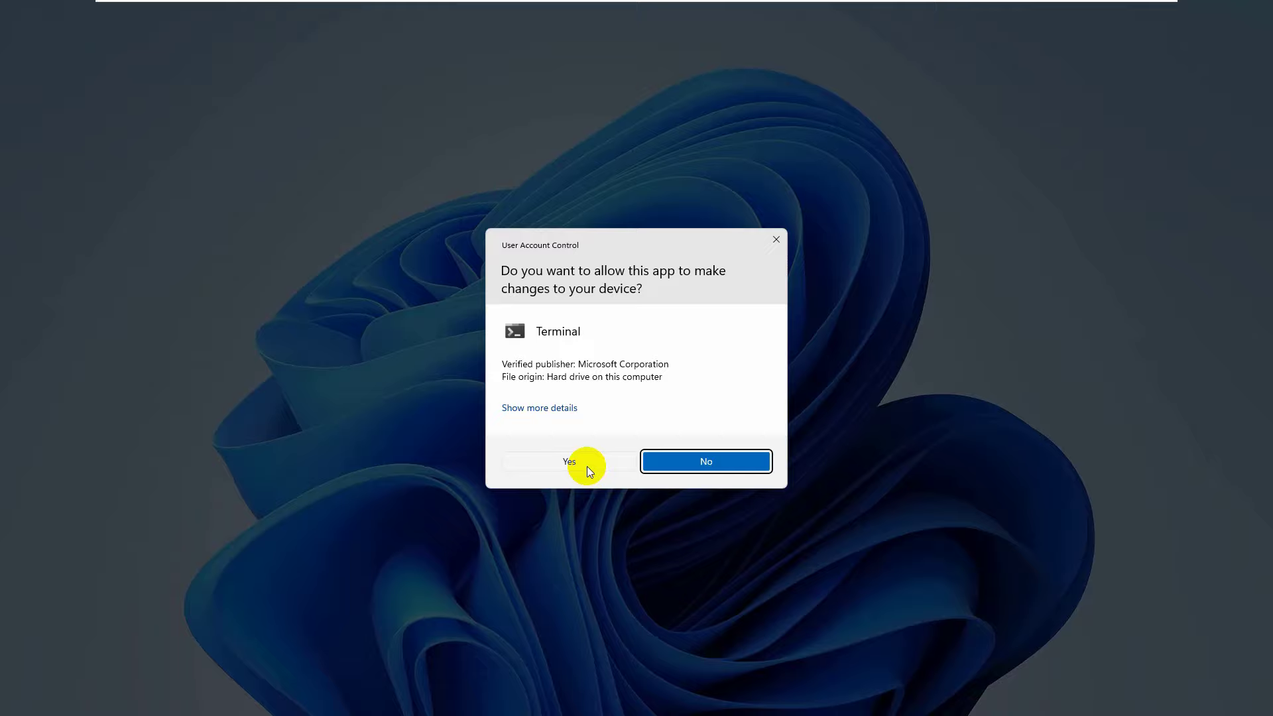
- Approve UAC, run Add-AppxPackage -Register for AAD BrokerPlugin and CloudExperienceHost, then close Terminal
{"action": "left_click", "coordinate": [568, 461]}
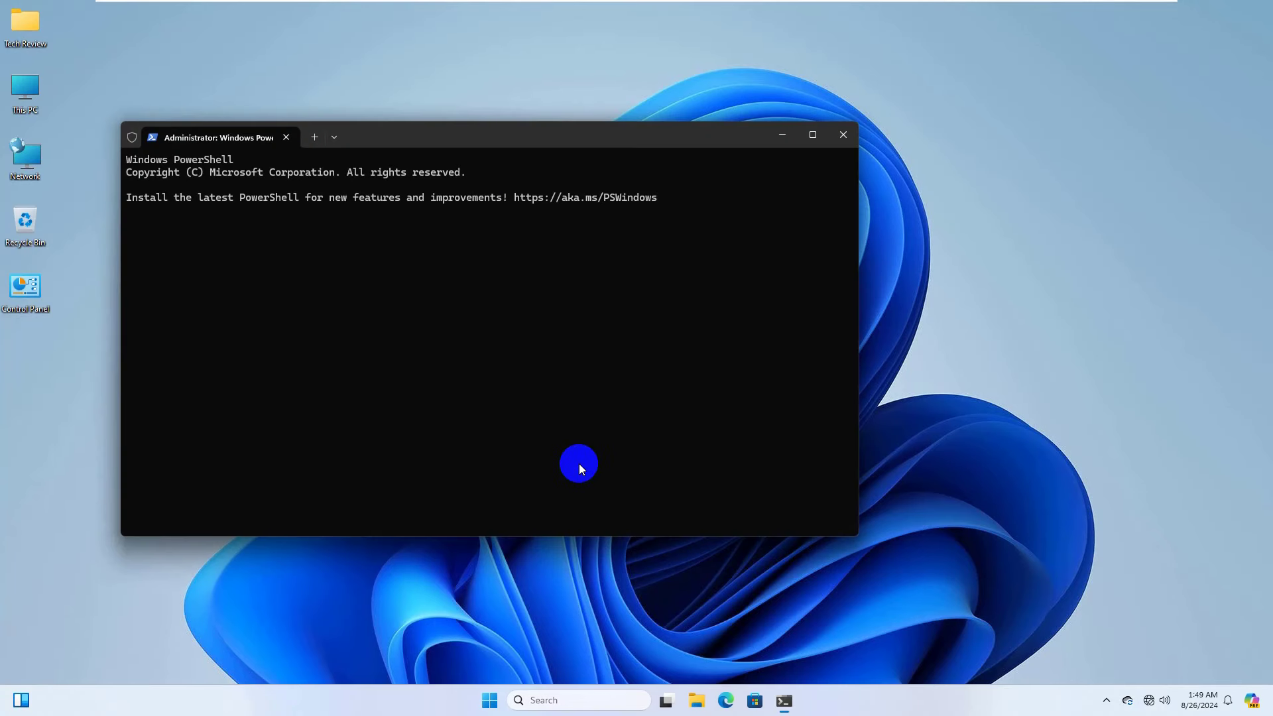
{"action": "type", "text": "Add-AppxPackage -Registe"}
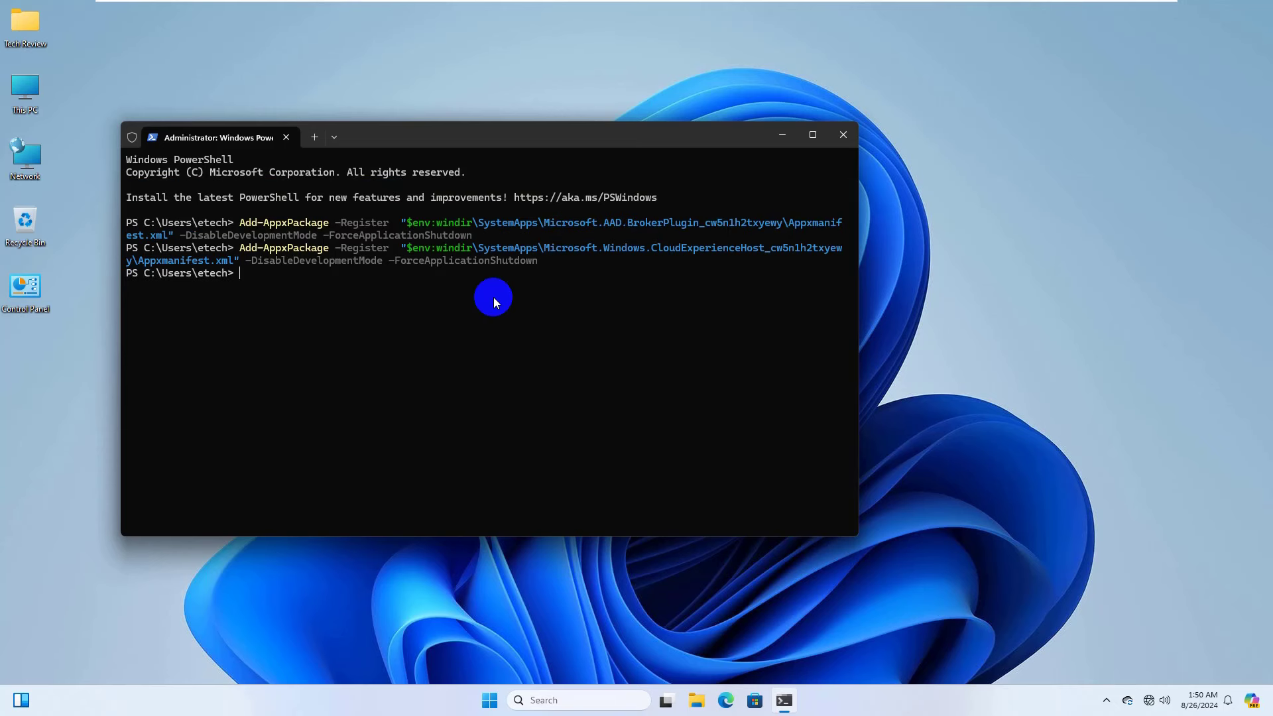
{"action": "mouse_move", "coordinate": [842, 135]}
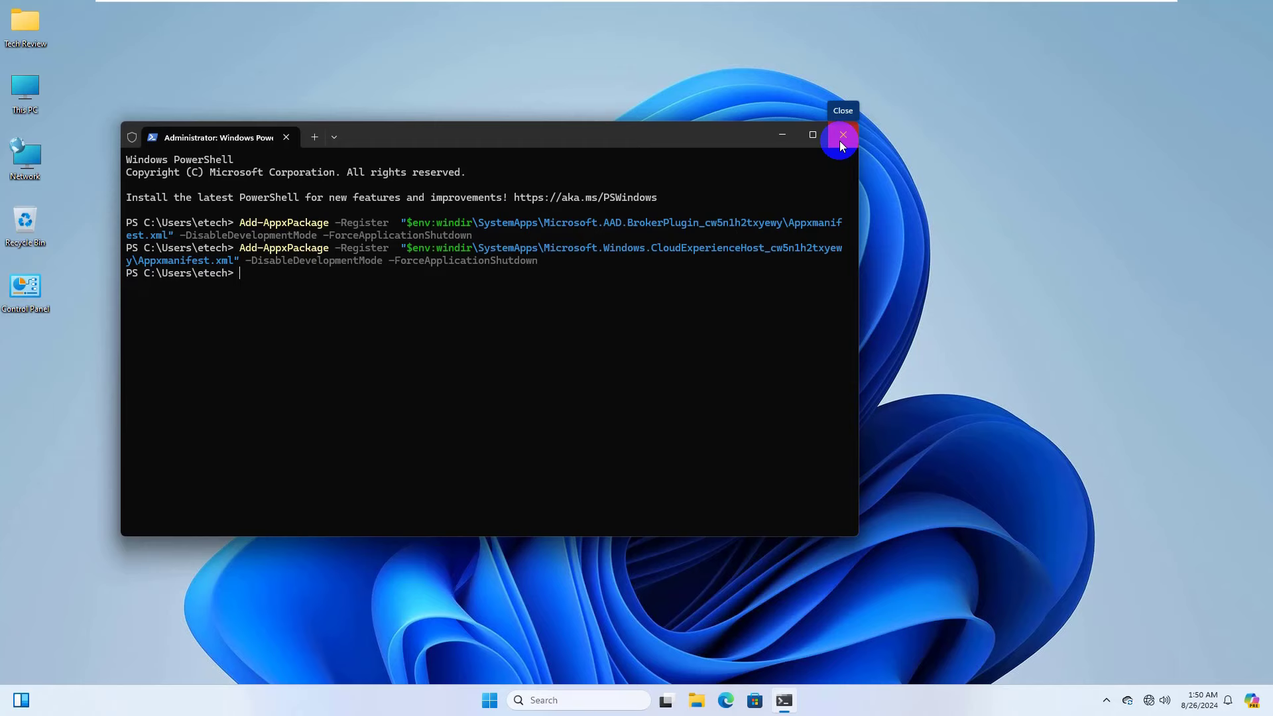
{"action": "left_click", "coordinate": [842, 134]}
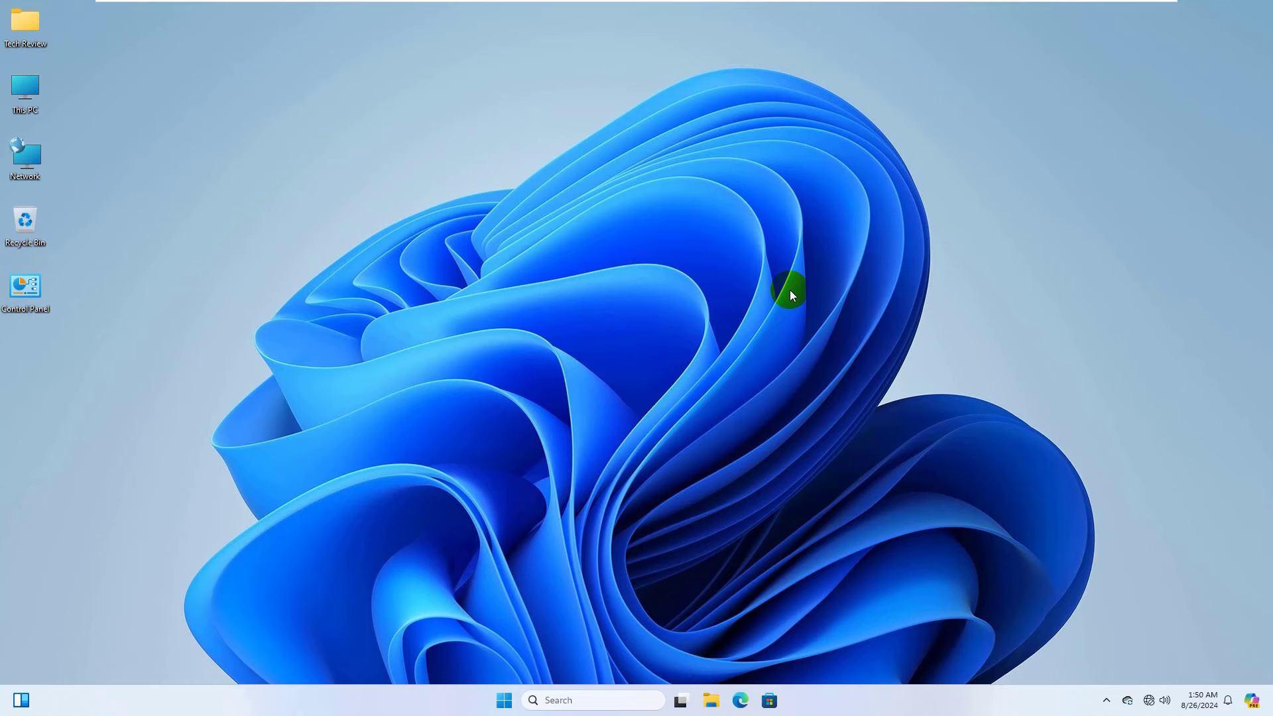
{"action": "mouse_move", "coordinate": [1065, 181]}
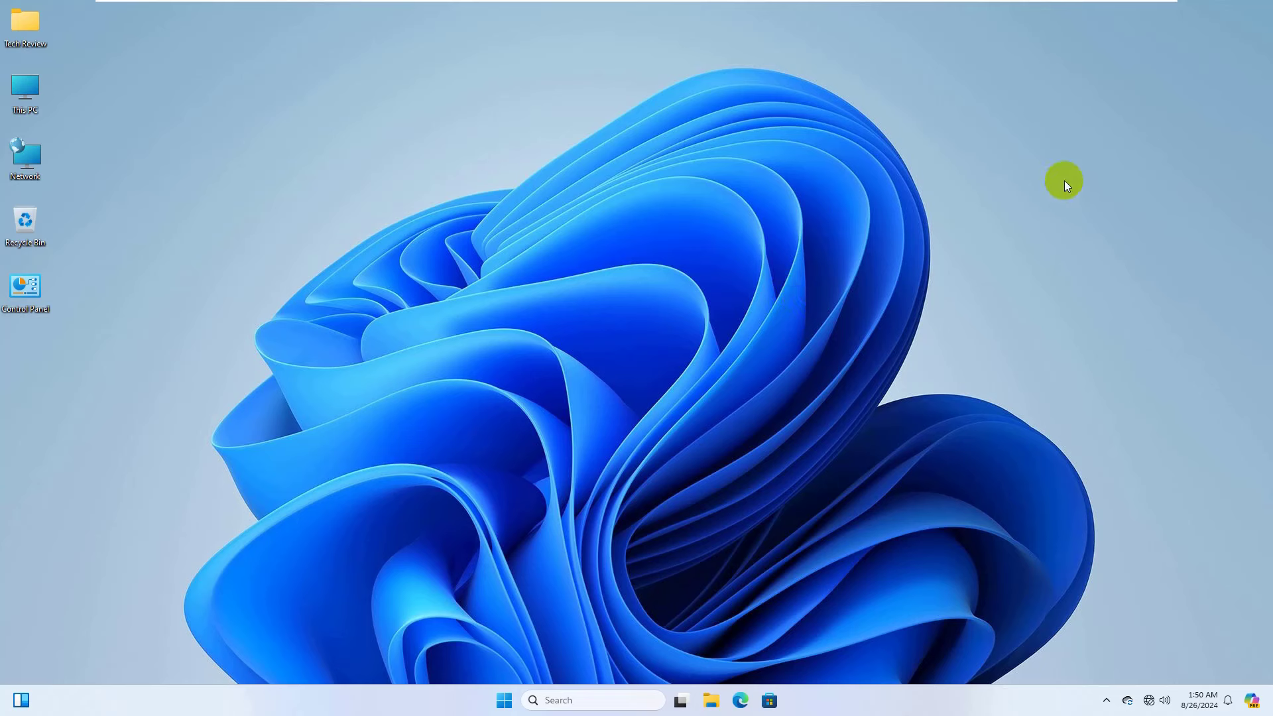
{"action": "mouse_move", "coordinate": [687, 424]}
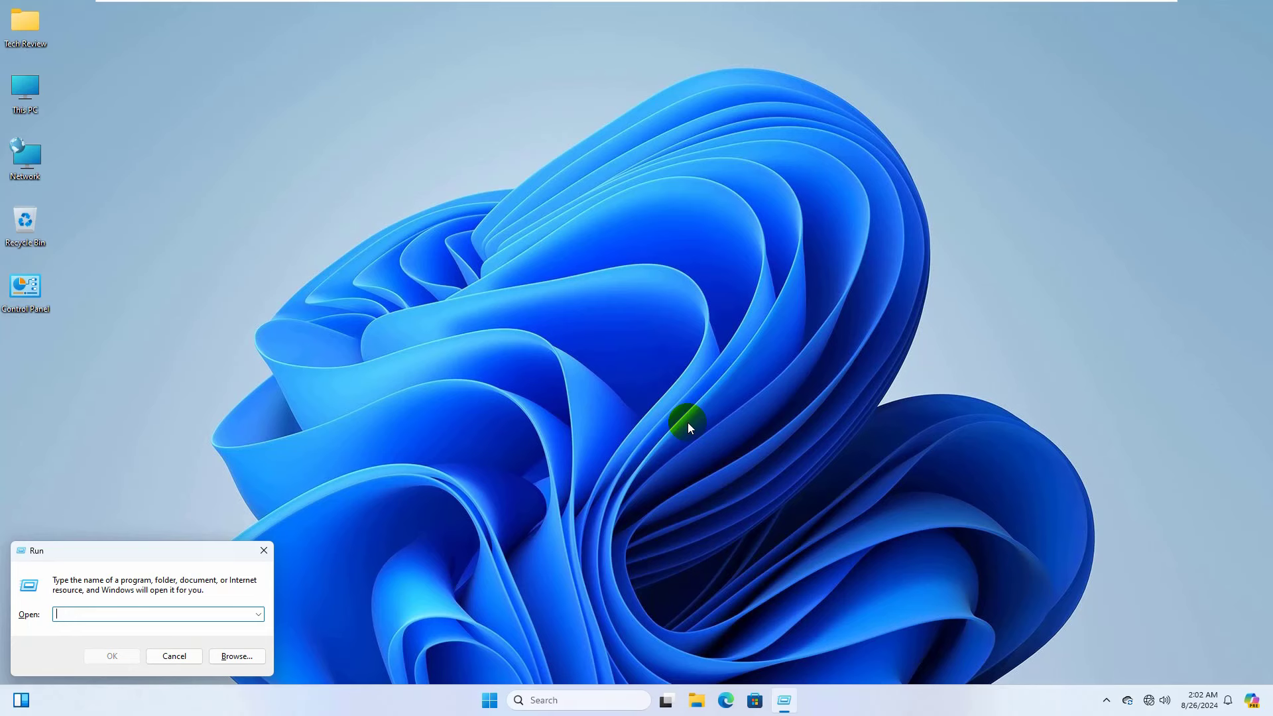
- Run %appdata% to open the AppData Roaming folder in File Explorer
{"action": "type", "text": "%appda"}
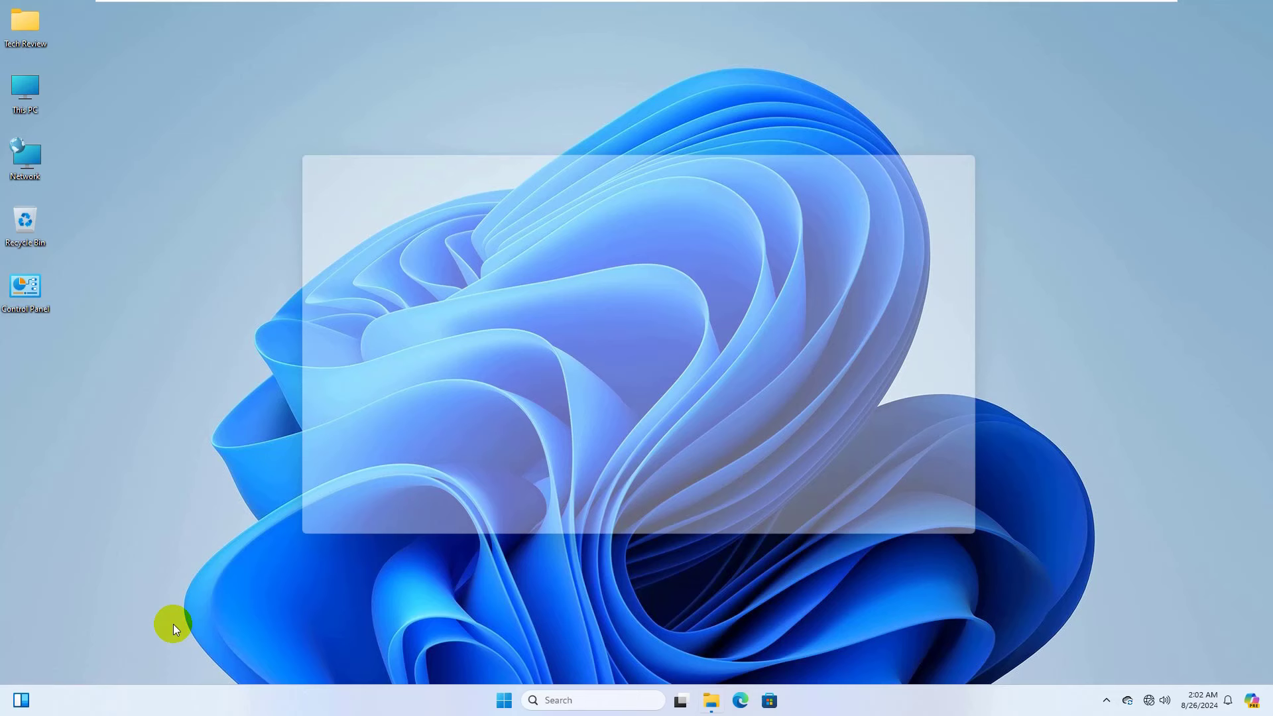
{"action": "left_click", "coordinate": [712, 701]}
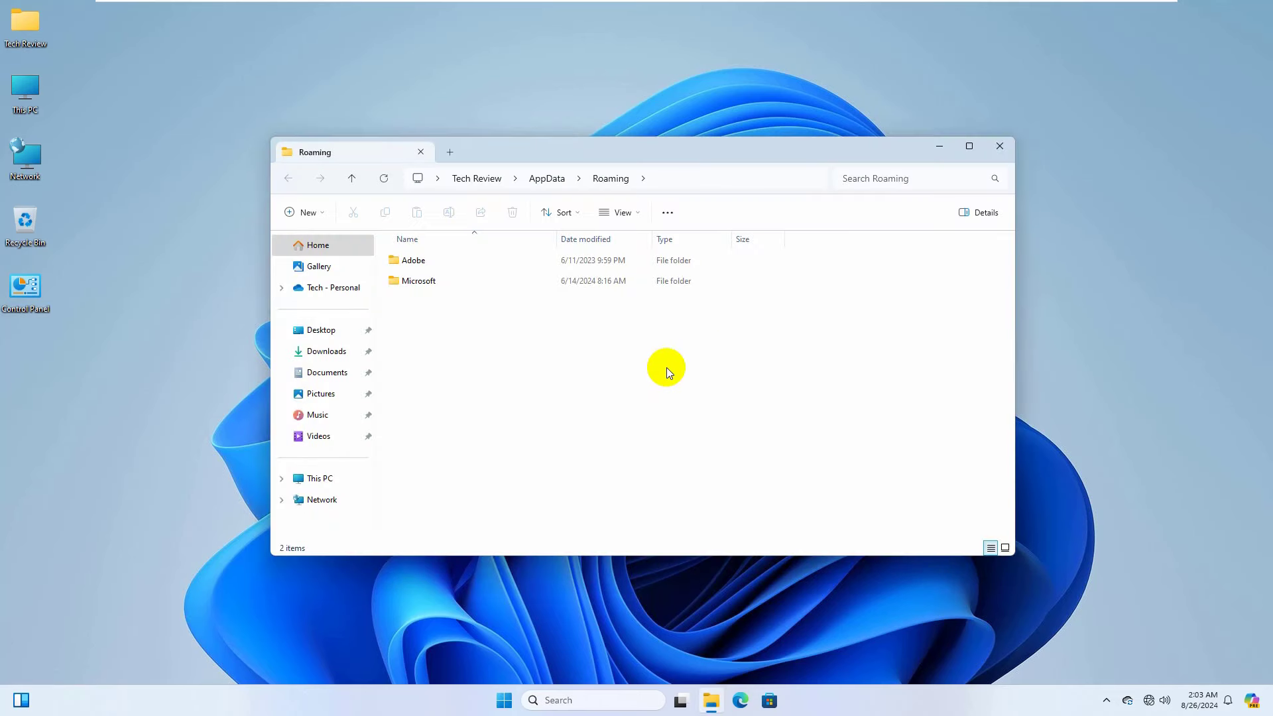
- Navigate AppData > Local > Microsoft and select the IdentityCache folder
{"action": "left_click", "coordinate": [546, 178]}
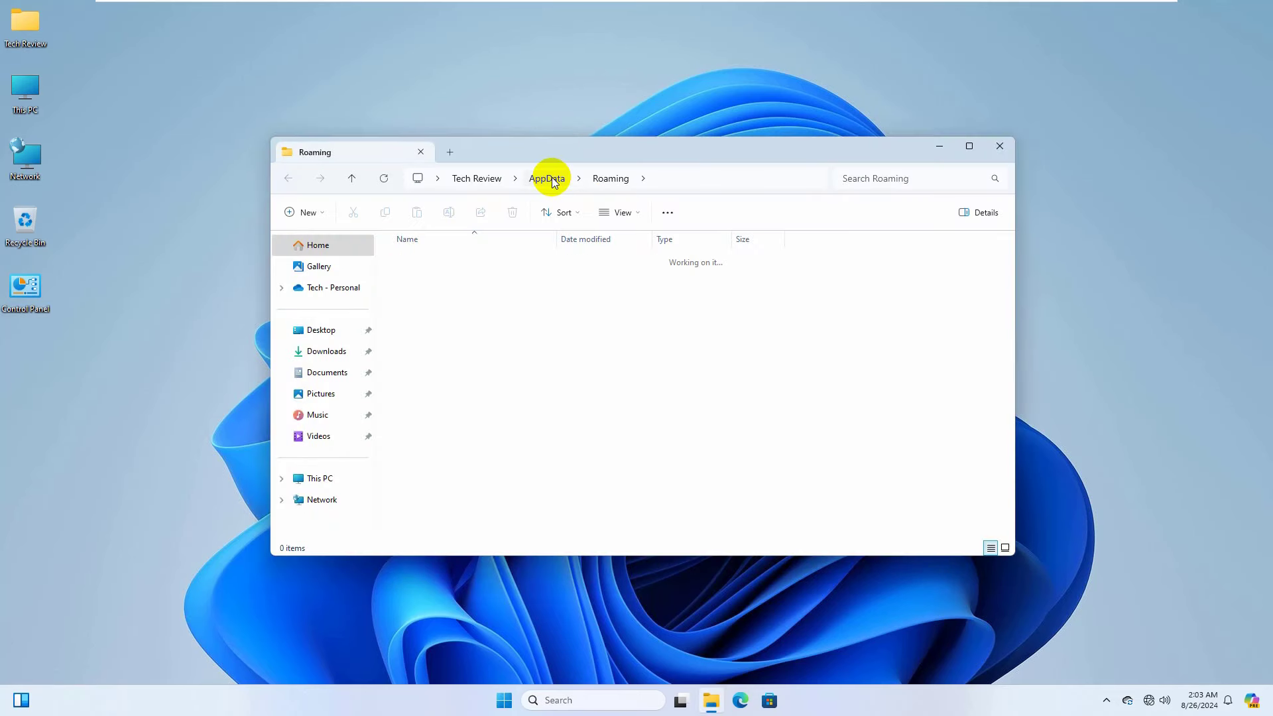
{"action": "left_click", "coordinate": [546, 178]}
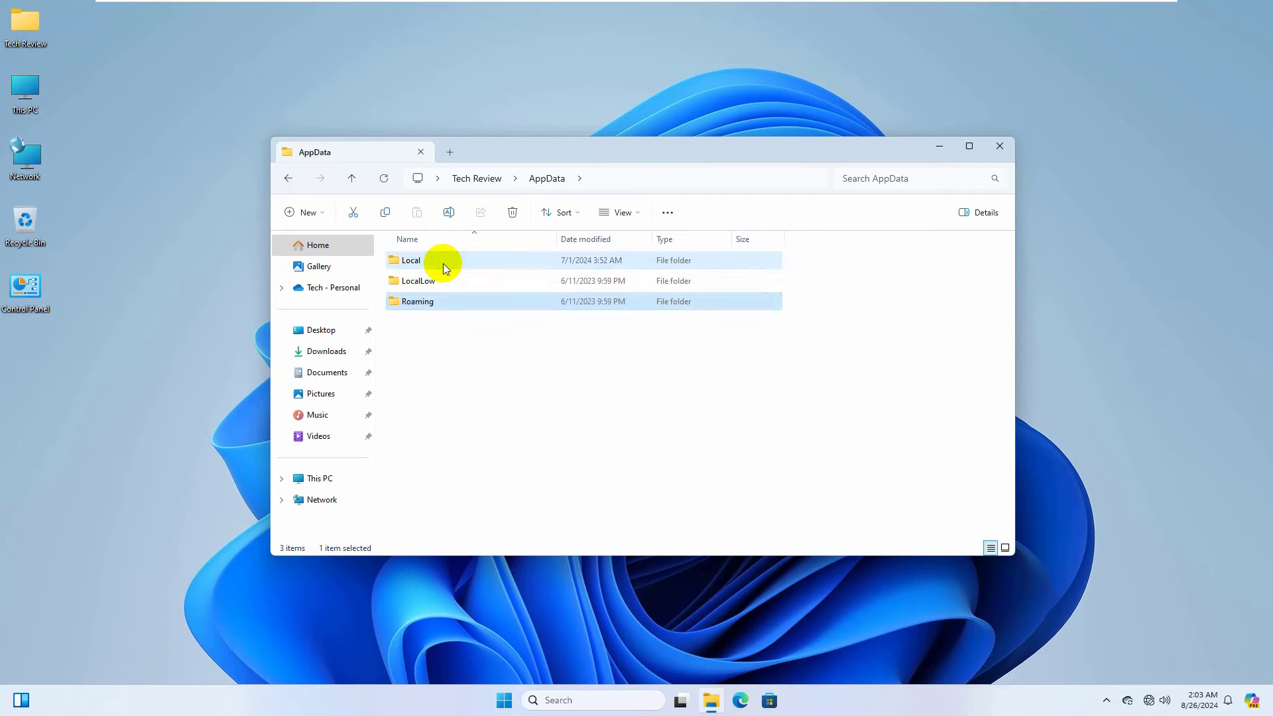
{"action": "double_click", "coordinate": [411, 260]}
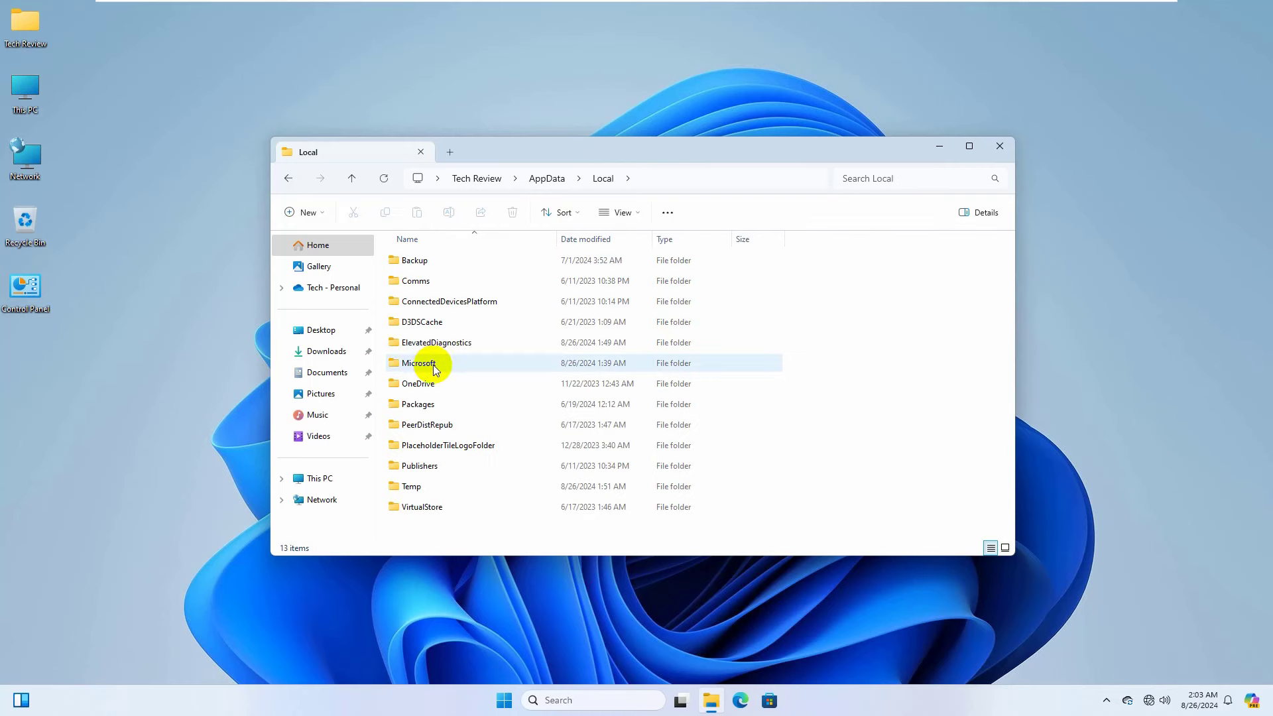
{"action": "double_click", "coordinate": [419, 362]}
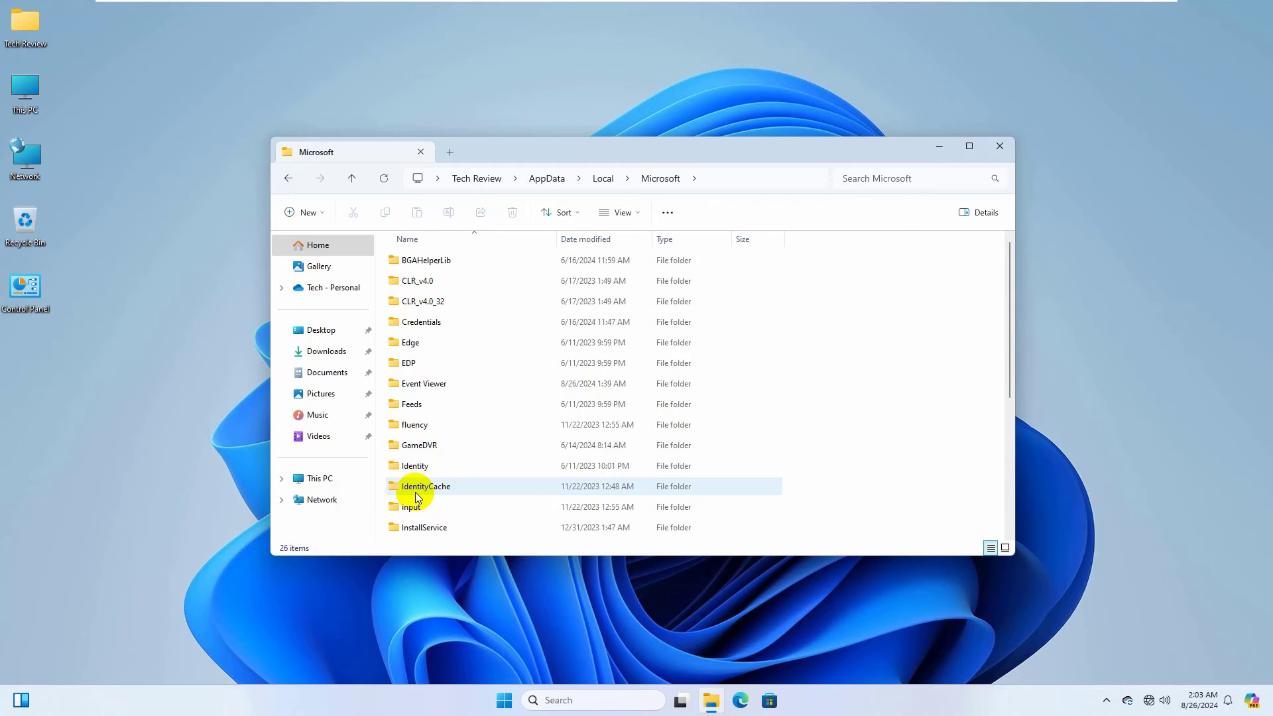
{"action": "left_click", "coordinate": [426, 486]}
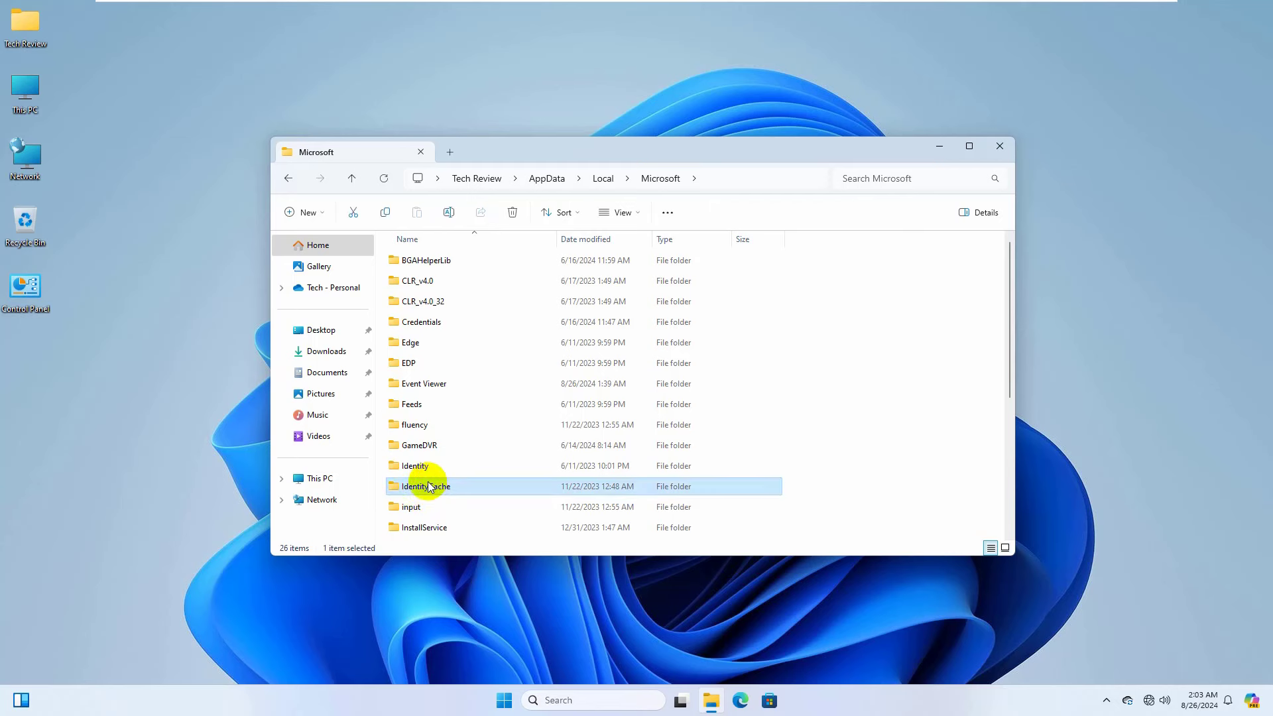
- Rename the IdentityCache folder to IdentityCache.bak via its context menu
{"action": "right_click", "coordinate": [426, 486]}
{"action": "type", "text": ".bak"}
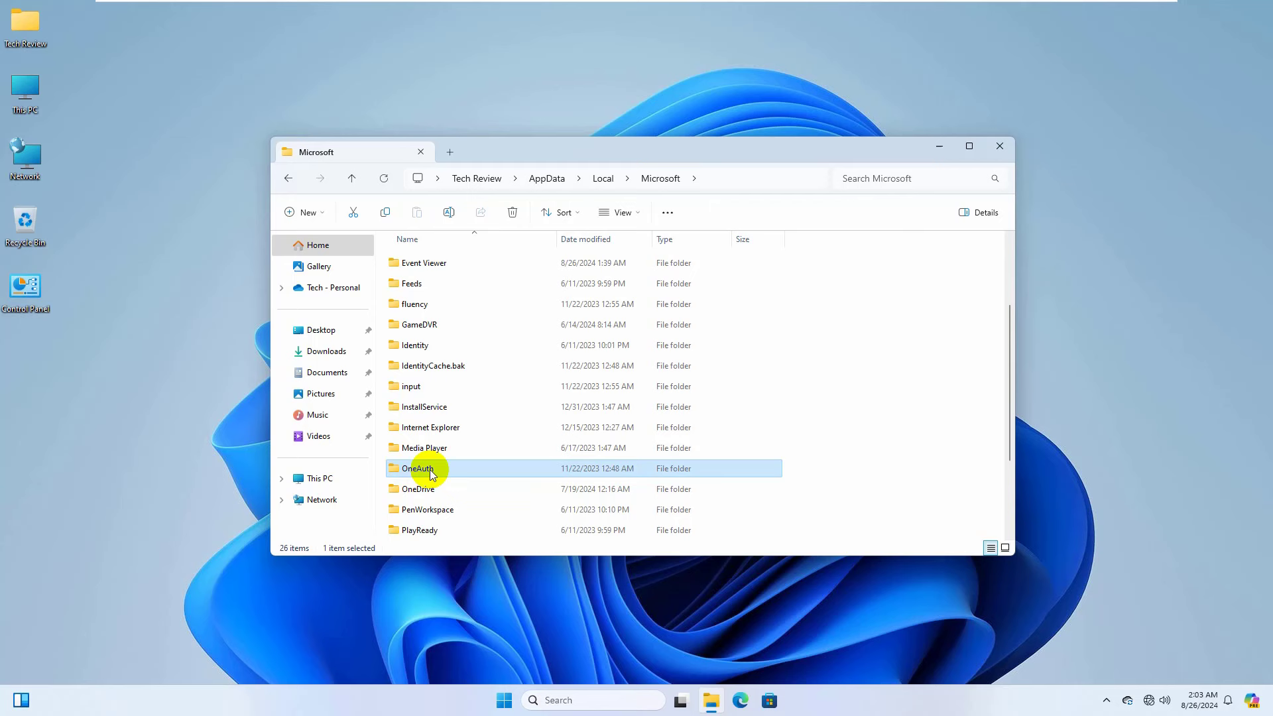
- Rename the OneAuth folder by appending .bak to make OneAuth.bak
{"action": "right_click", "coordinate": [418, 468]}
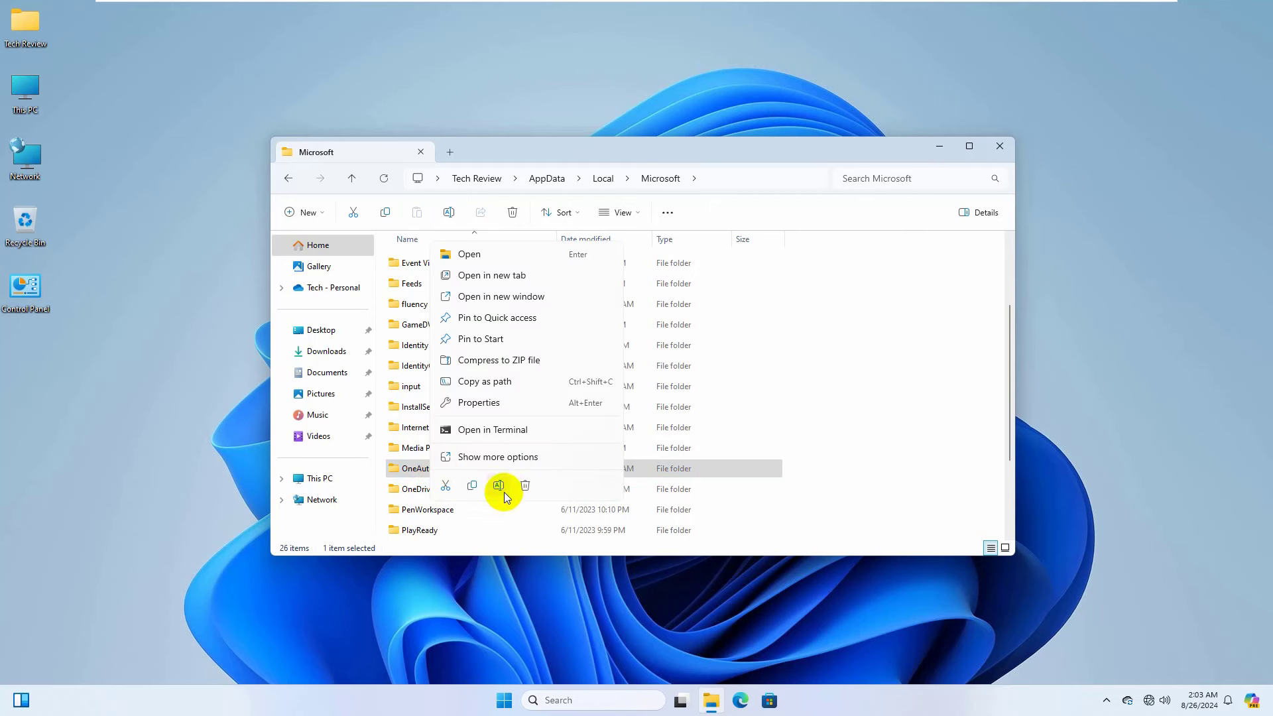
{"action": "left_click", "coordinate": [499, 486]}
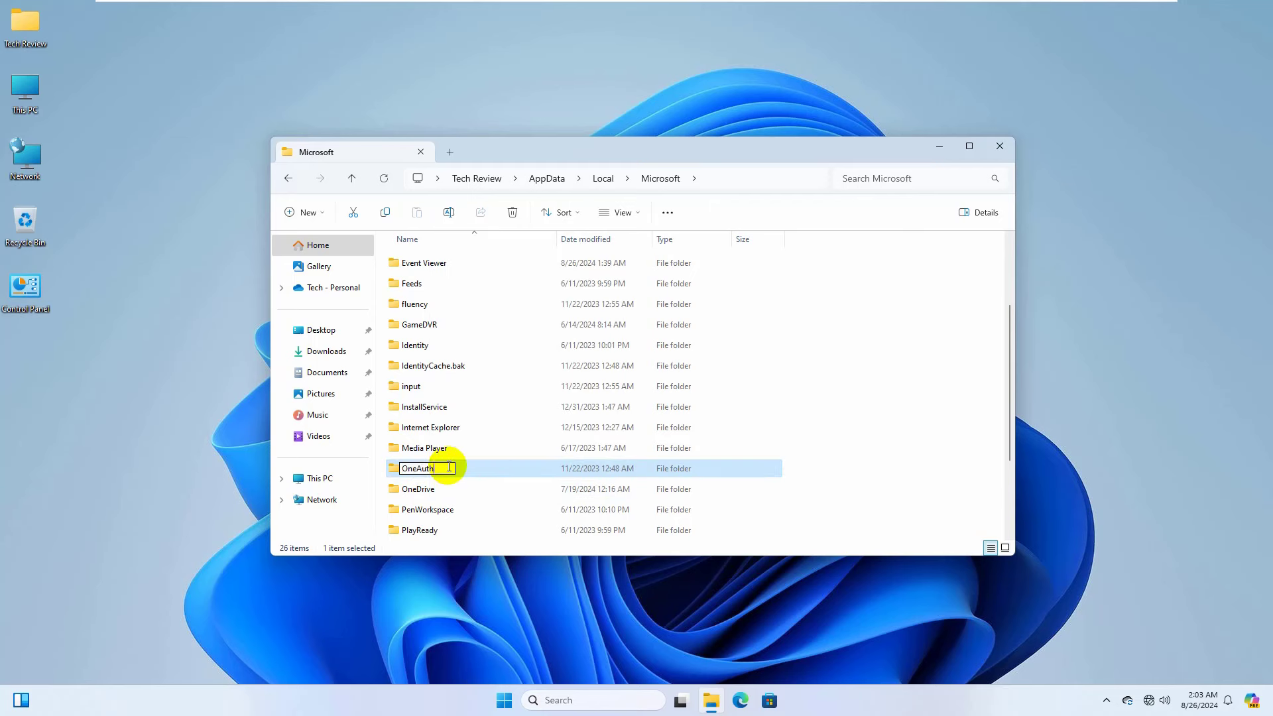
{"action": "type", "text": ".bak"}
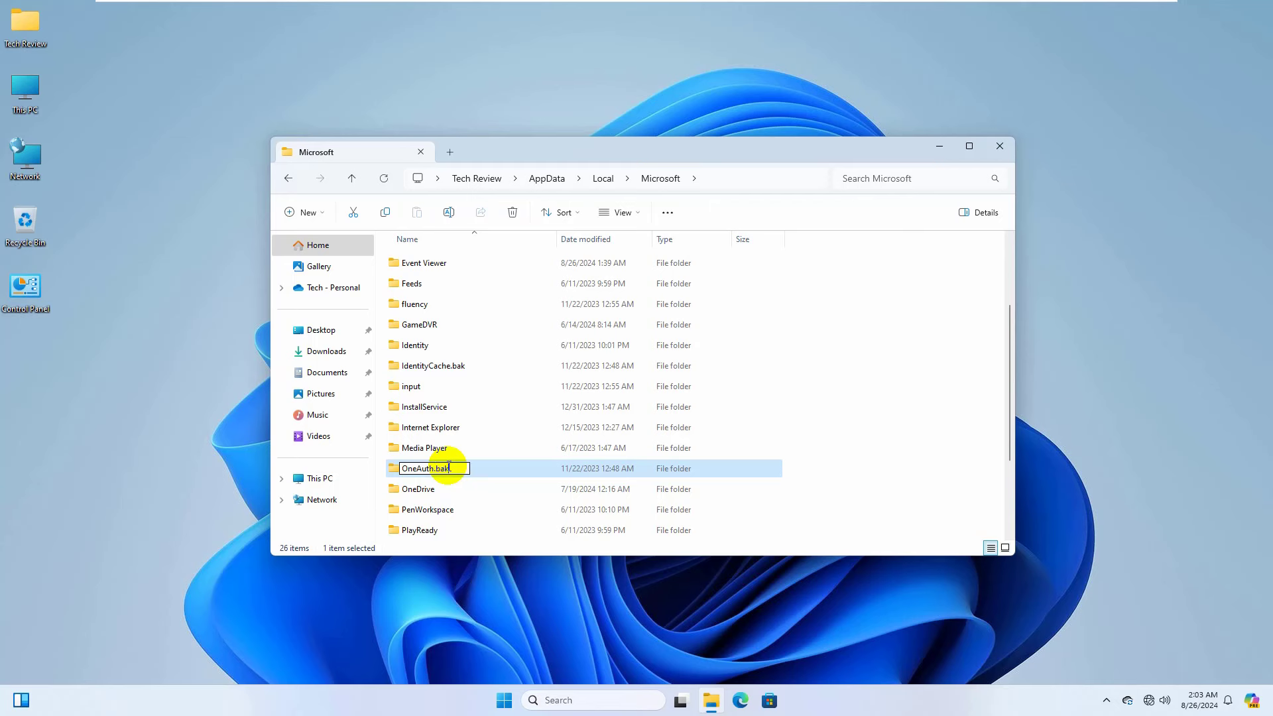